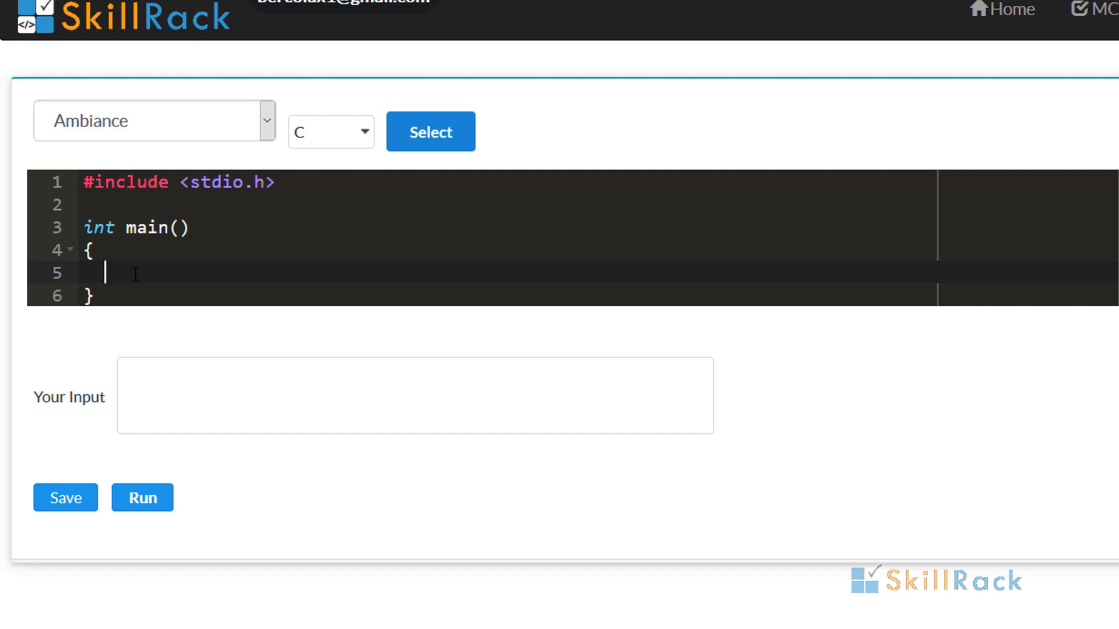
Declare char str[7]; inside main's body.
text(char s)
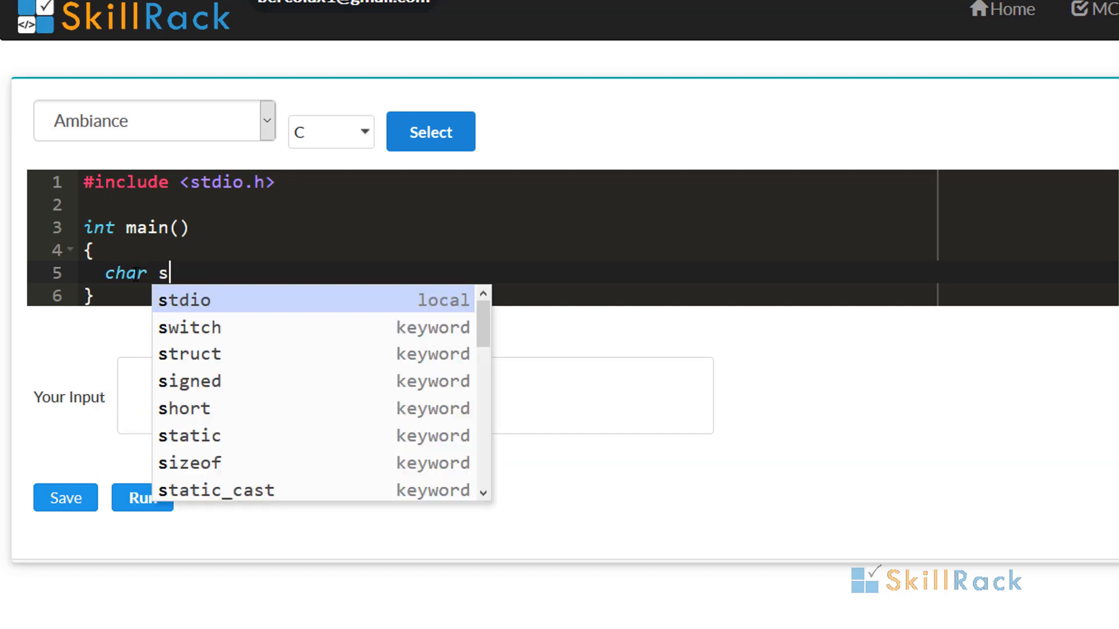
text(tr[])
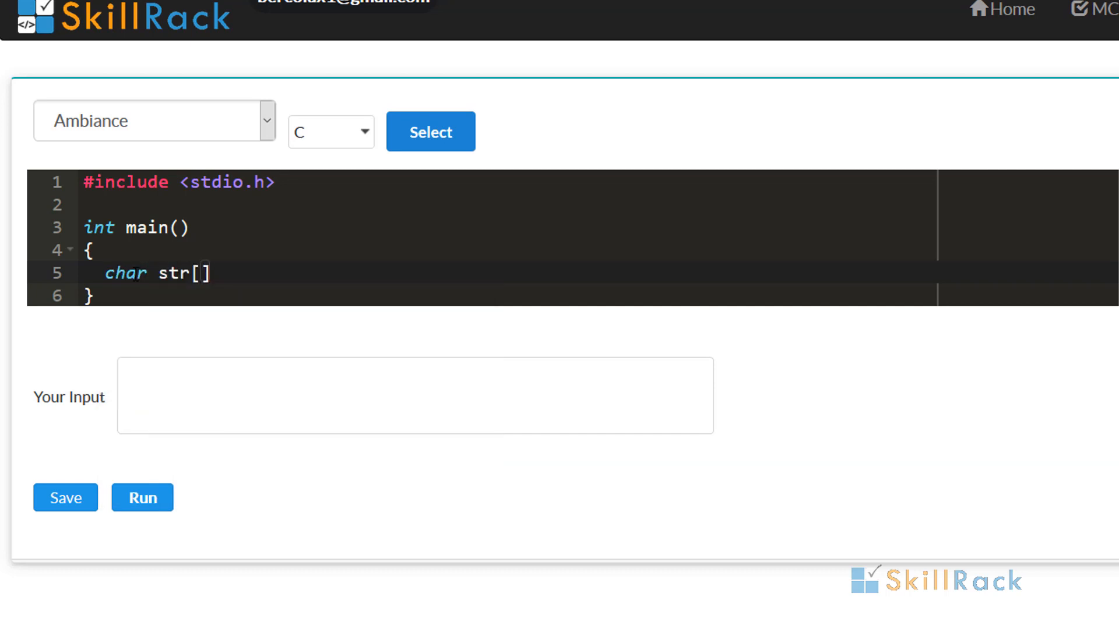
text(7];)
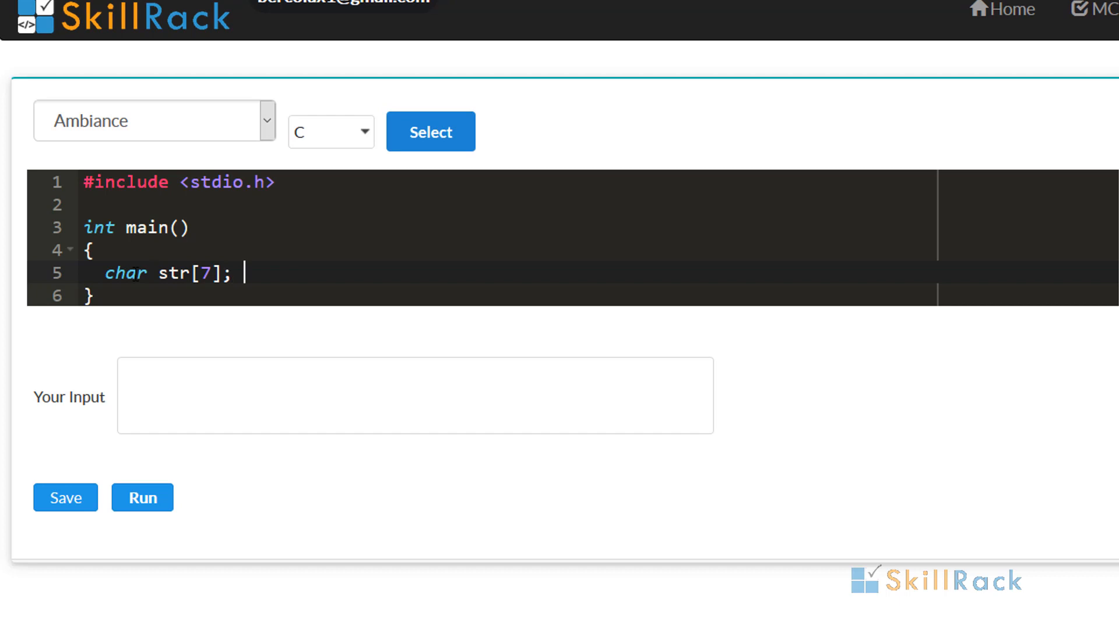
Write a temporary '\0' note on line 5 and then delete it again.
text('\'')
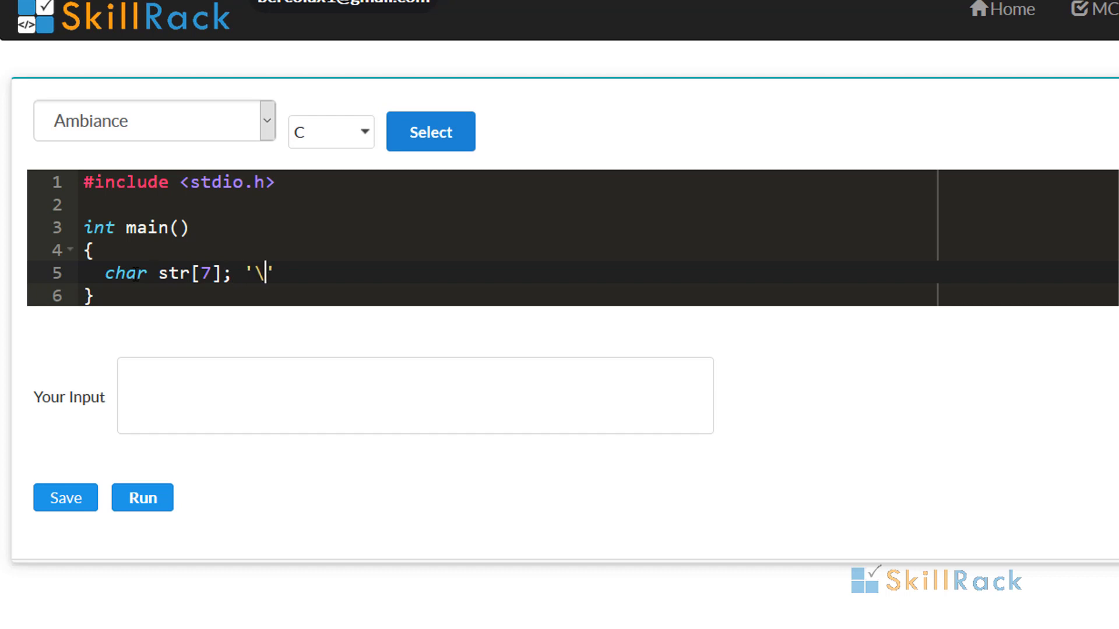
text(0)
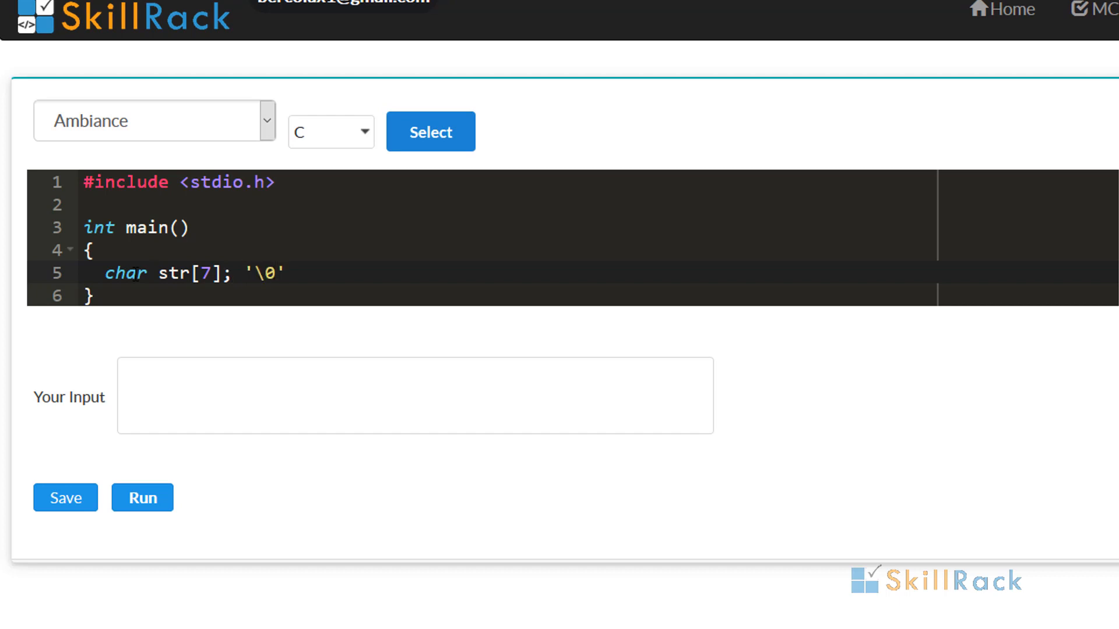
click(255, 272)
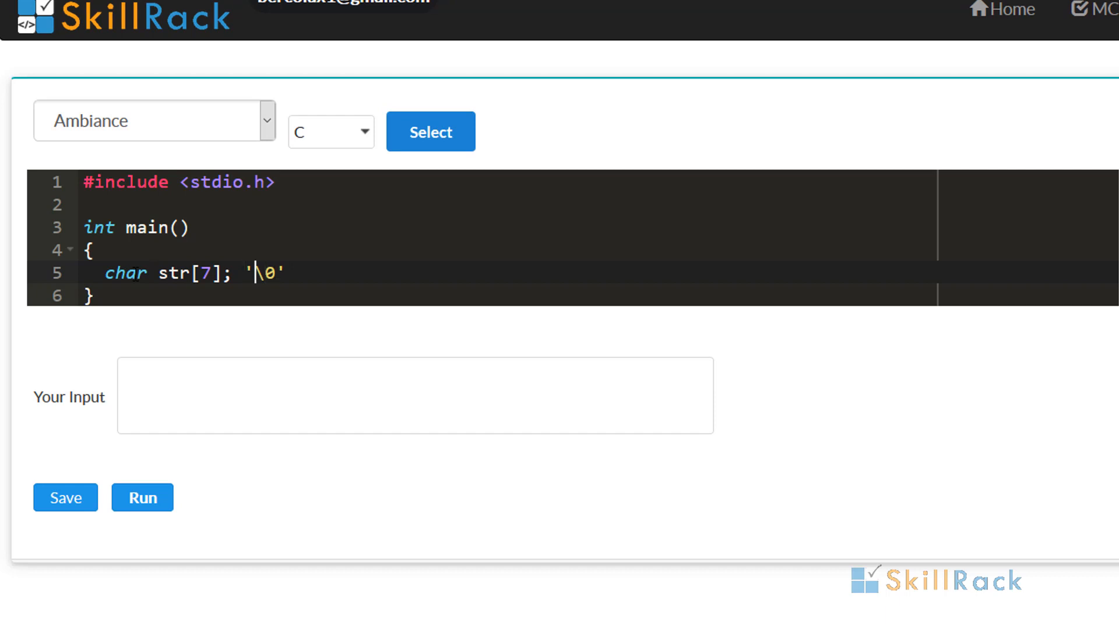
key(BackSpace)
text(scanf)
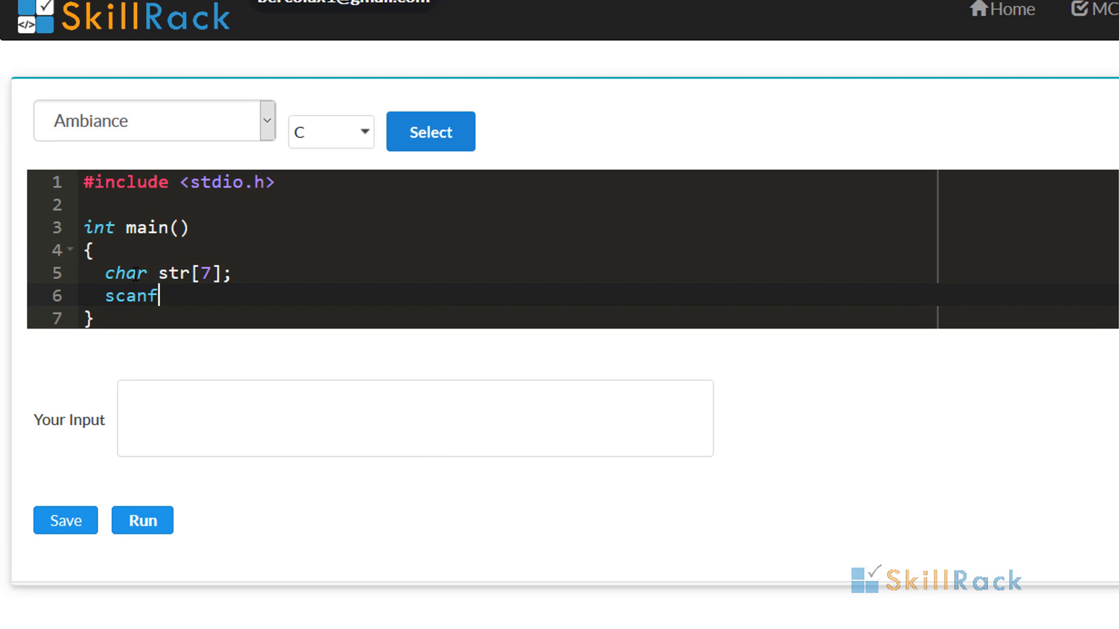
Write scanf("%s",str); and printf("%s",str); to read and echo the string.
text(("%s"))
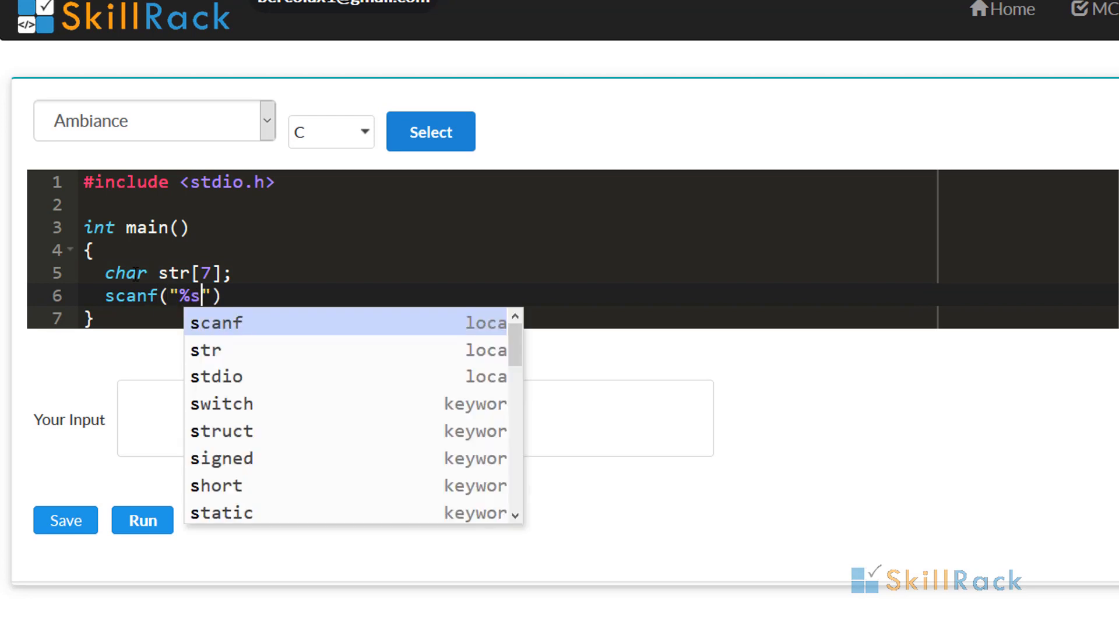
text(,str)
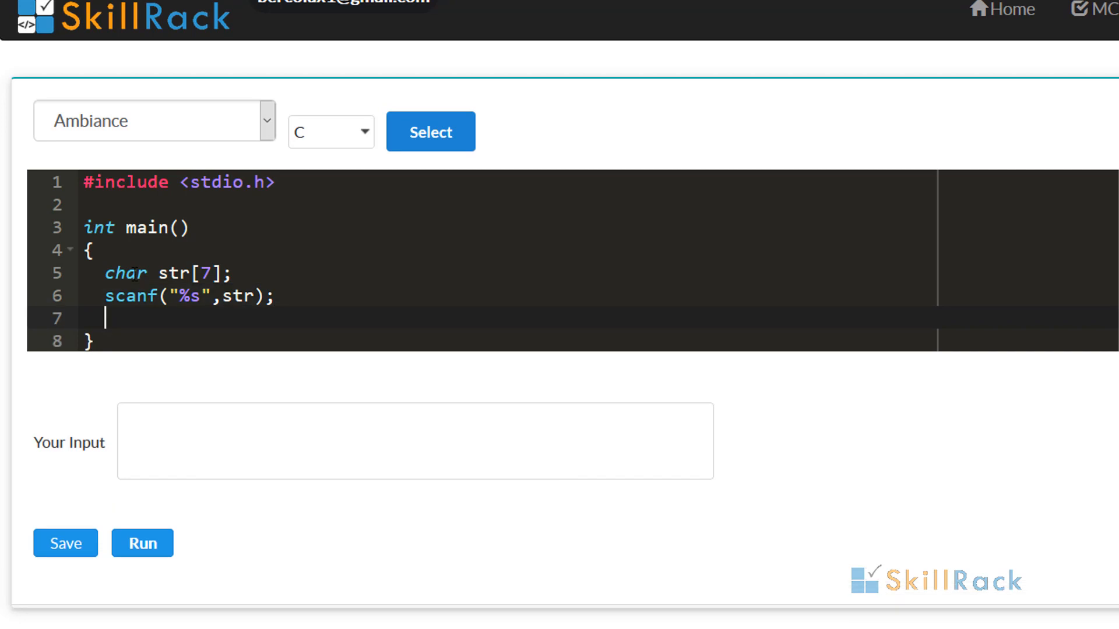
text(printf()
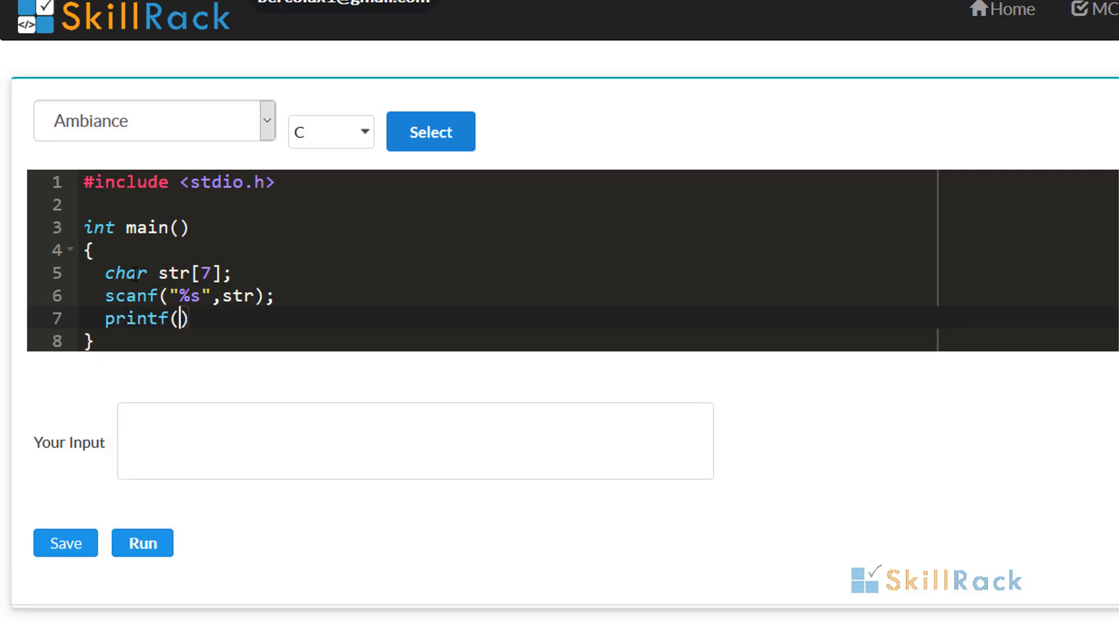
text("%s")
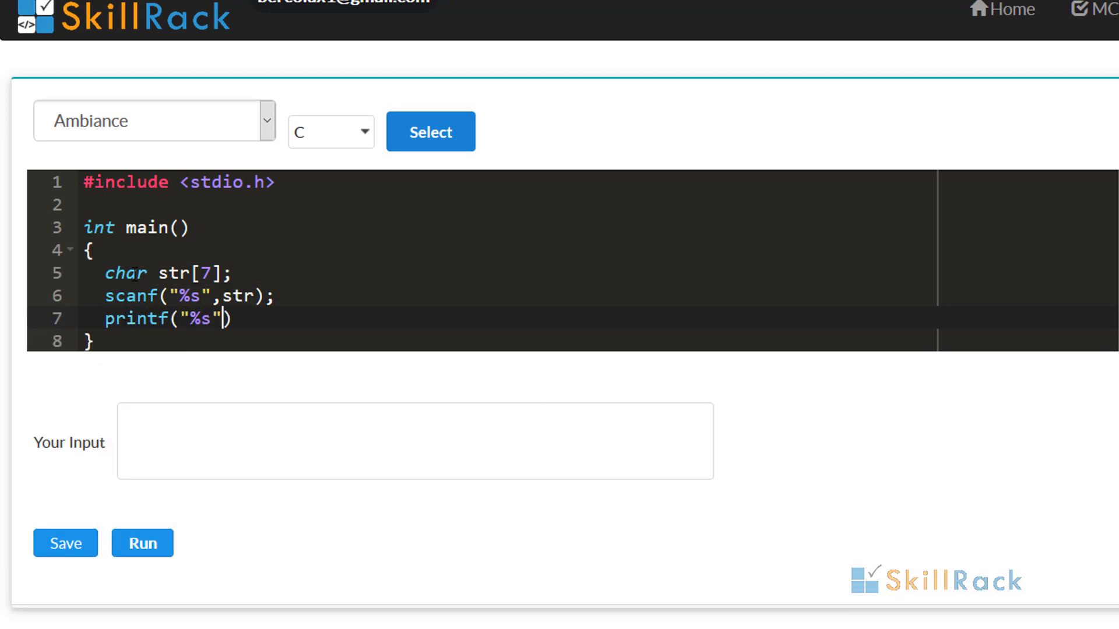
text(,str);)
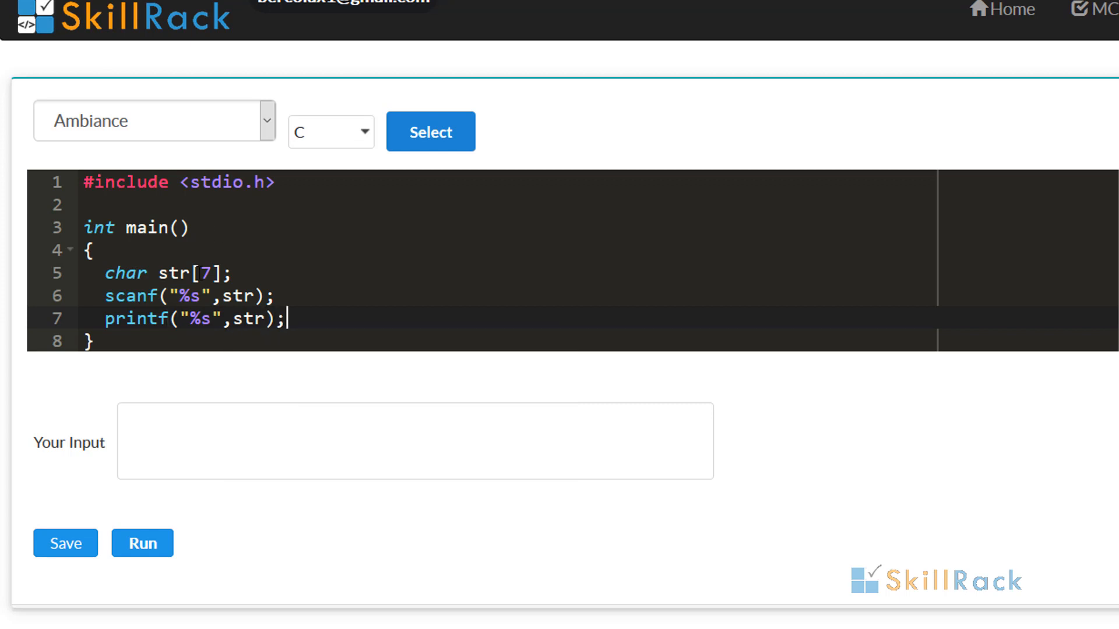
Run the program with hello as input, producing hello as output.
text(he)
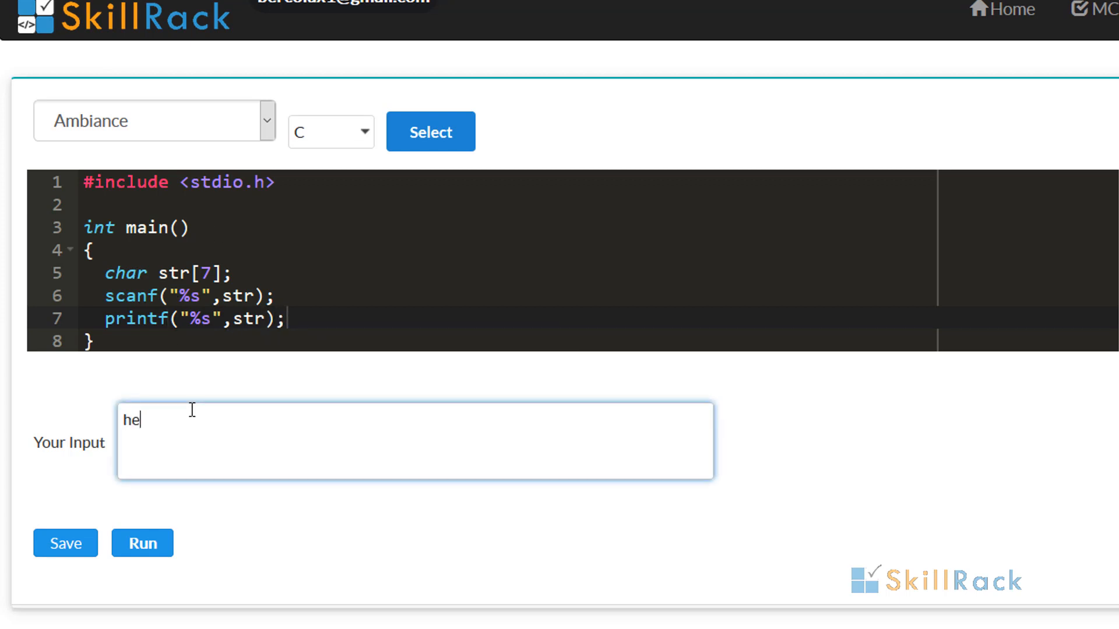
click(141, 543)
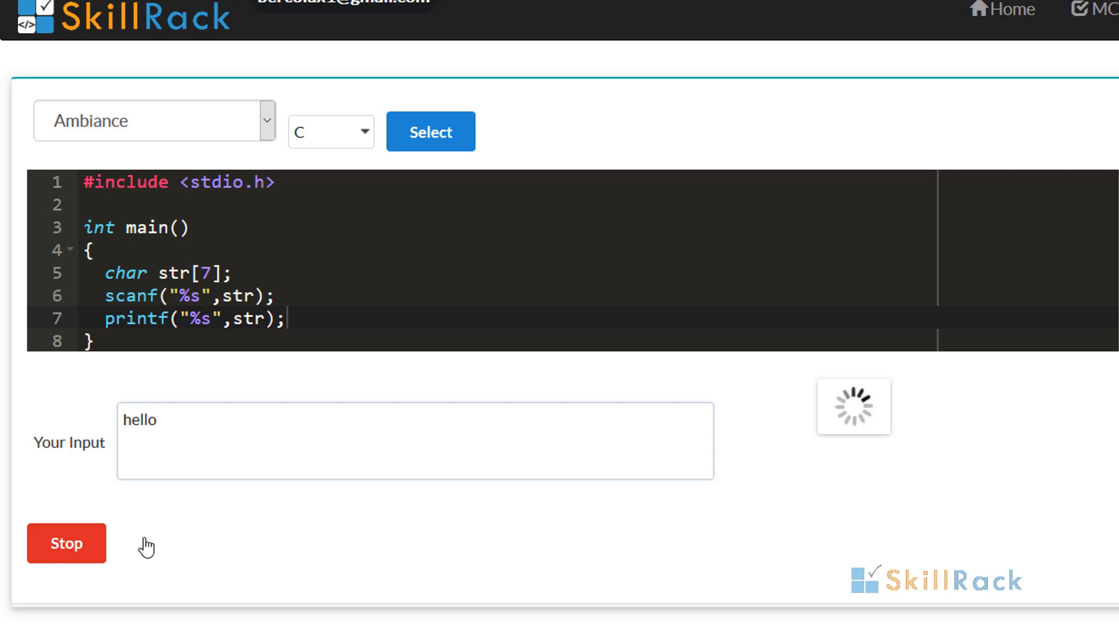
click(66, 544)
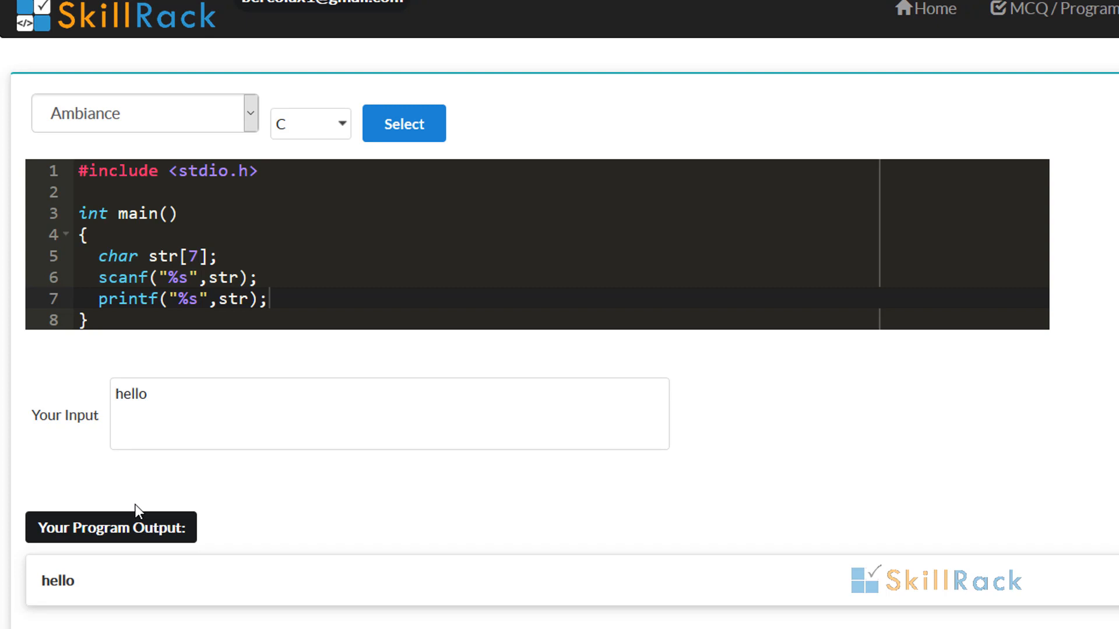
Extend the input to helloworld, longer than the seven-character array.
click(388, 414)
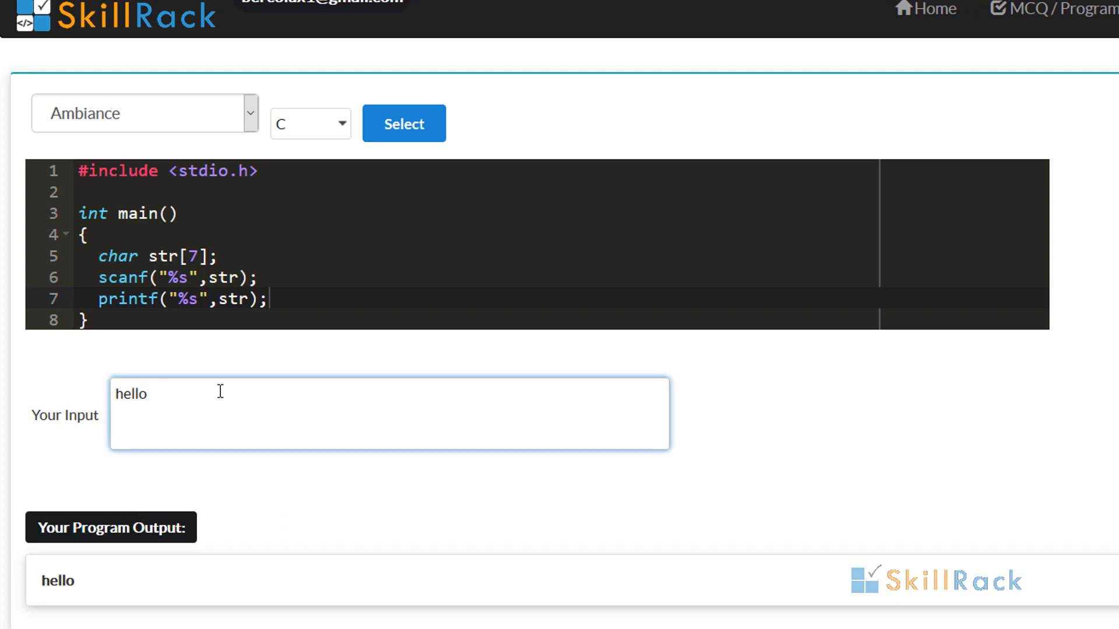
text(world)
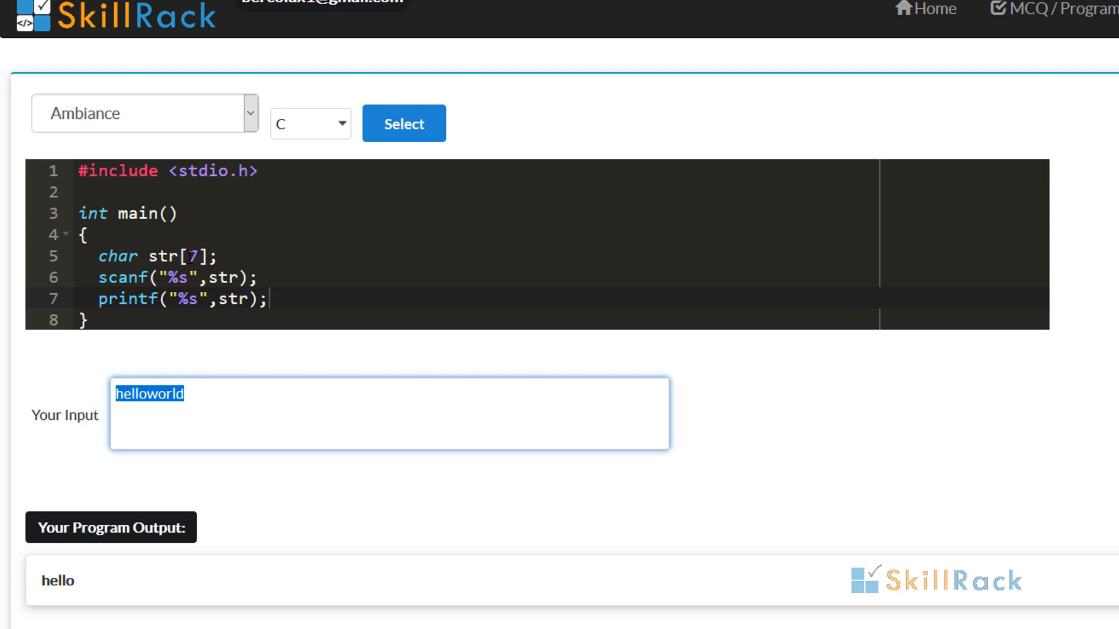
mouse_move(154, 593)
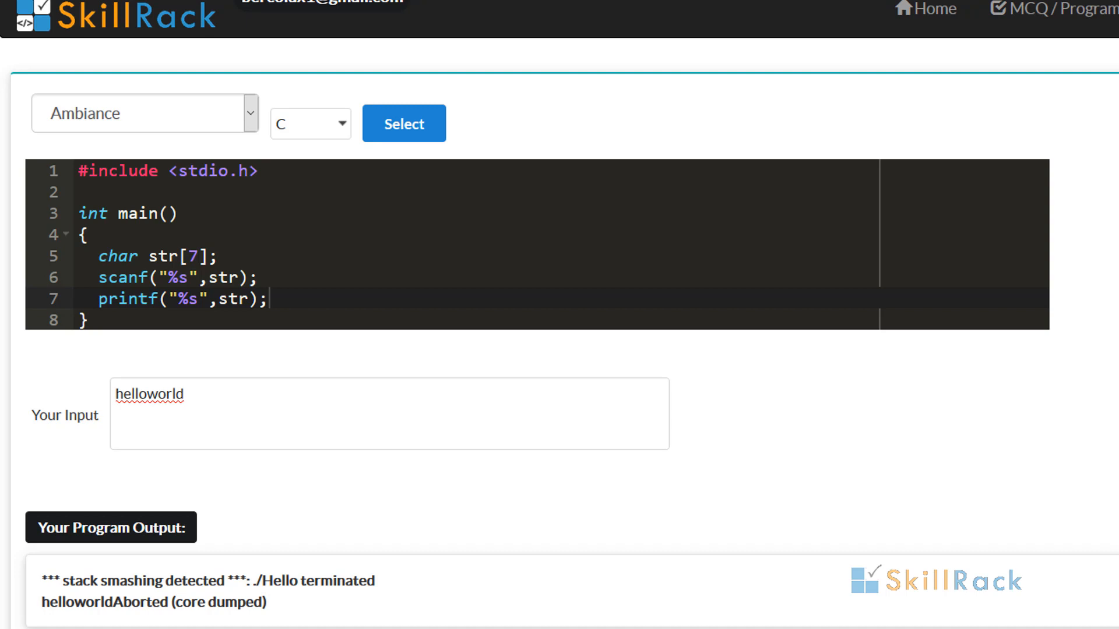
mouse_move(150, 624)
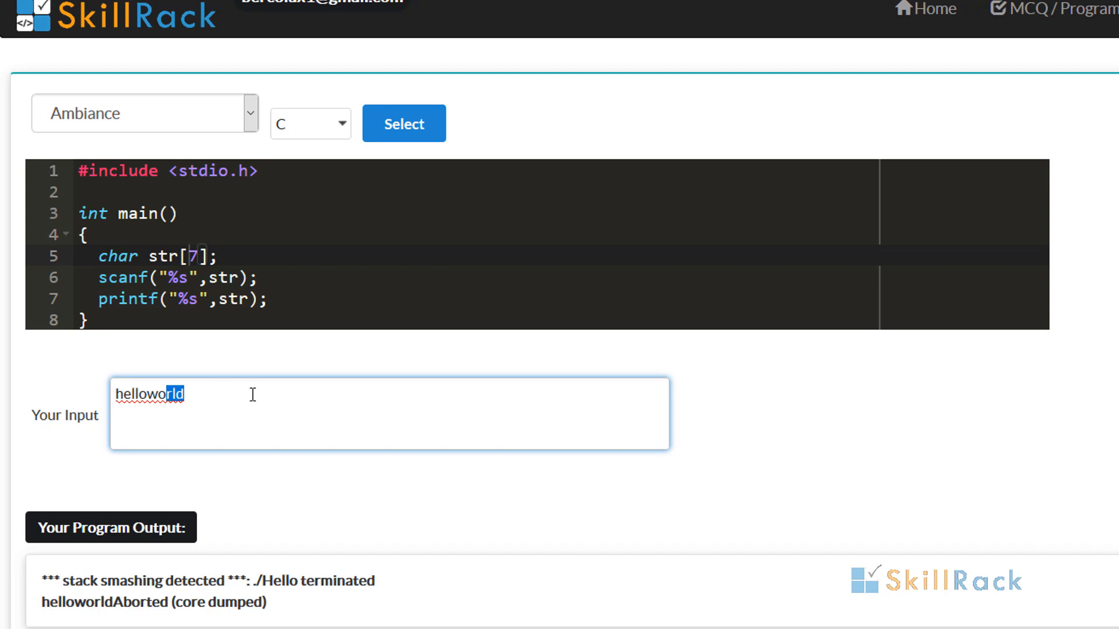
Trim the trailing rld so the input reads hellowor.
key(Backspace)
text(6)
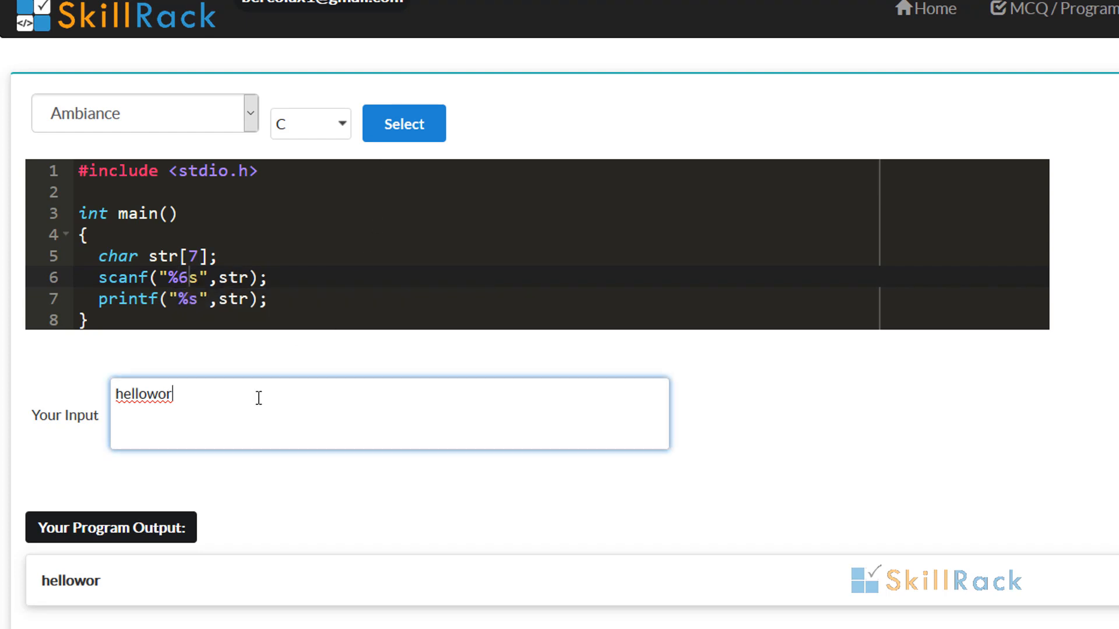
Run with a much longer input and highlight hellow, the six characters output.
text(akjshakjshkjashakjh)
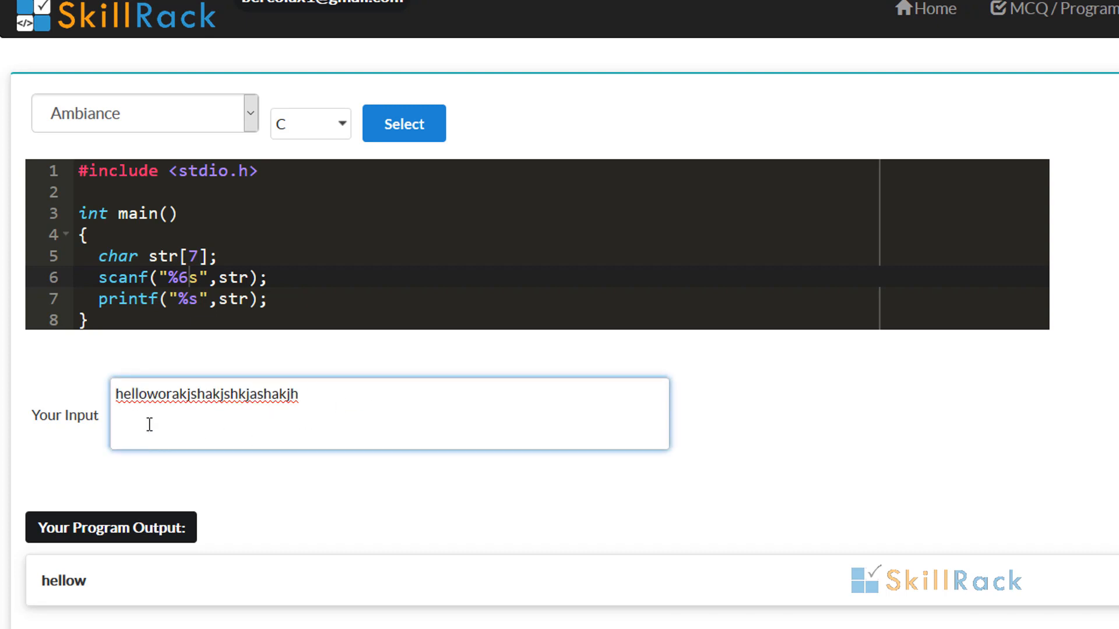
mouse_move(153, 396)
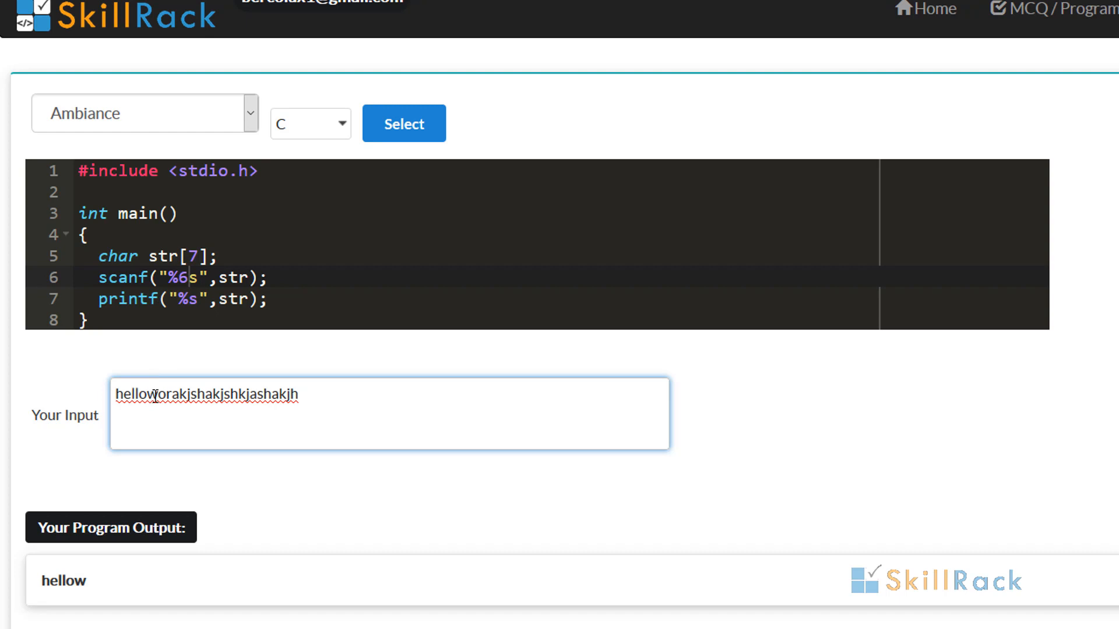
double_click(137, 394)
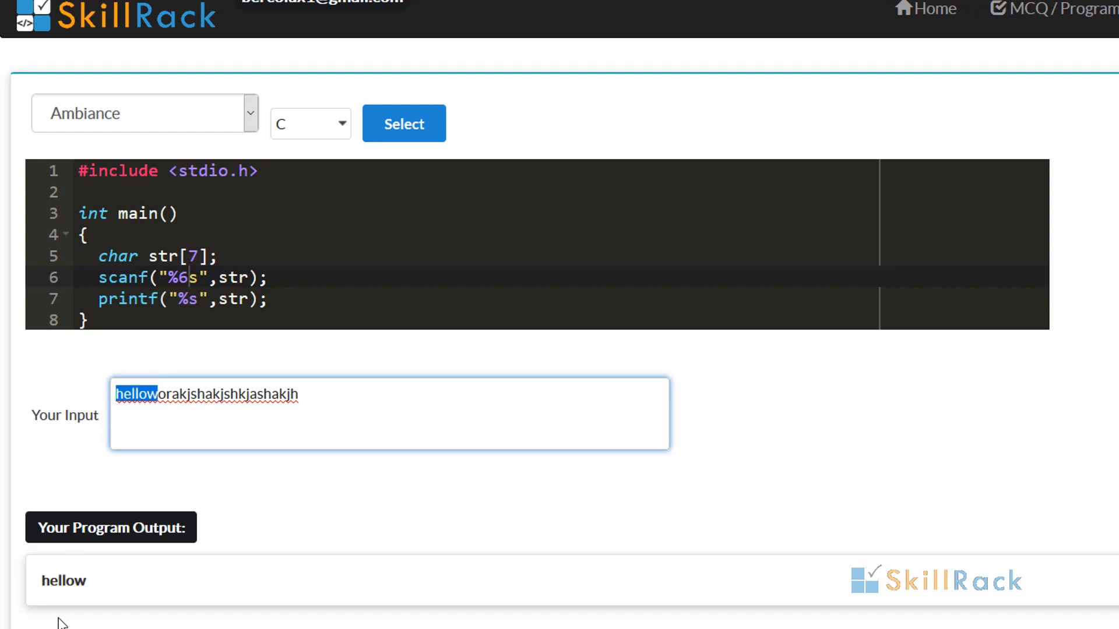